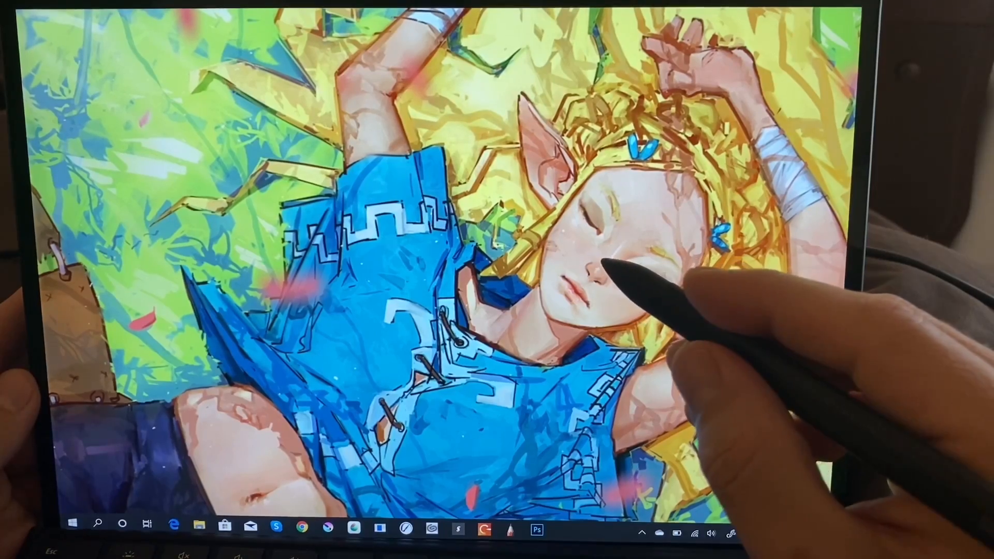
# Launch CLIP STUDIO PAINT EX from the CLIP STUDIO launcher on the taskbar.
pyautogui.click(434, 530)
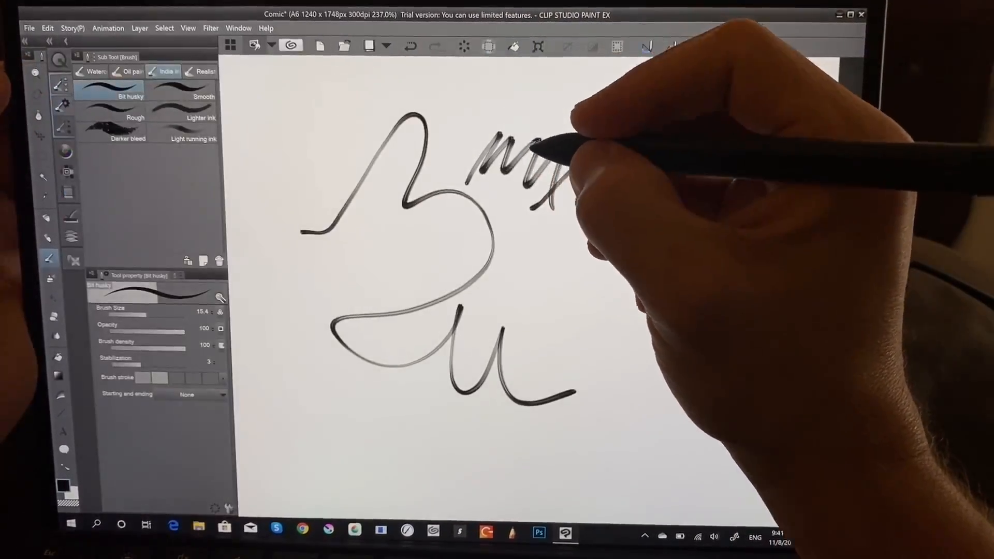
# Select the Bit husky India ink sub tool for drawing curvy test strokes.
pyautogui.click(128, 130)
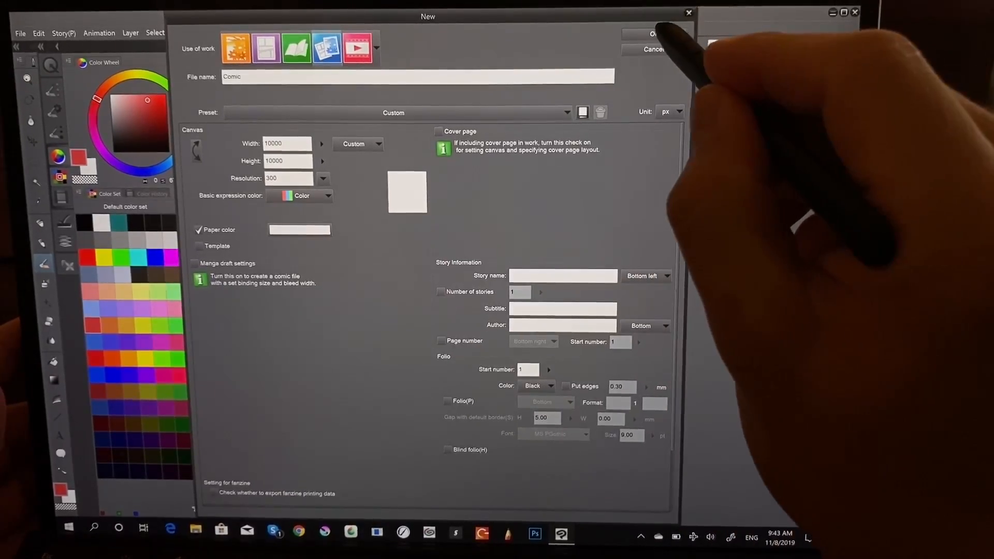
# Confirm the 10000 × 10000 px canvas and paint red Watery watercolor strokes.
pyautogui.click(653, 36)
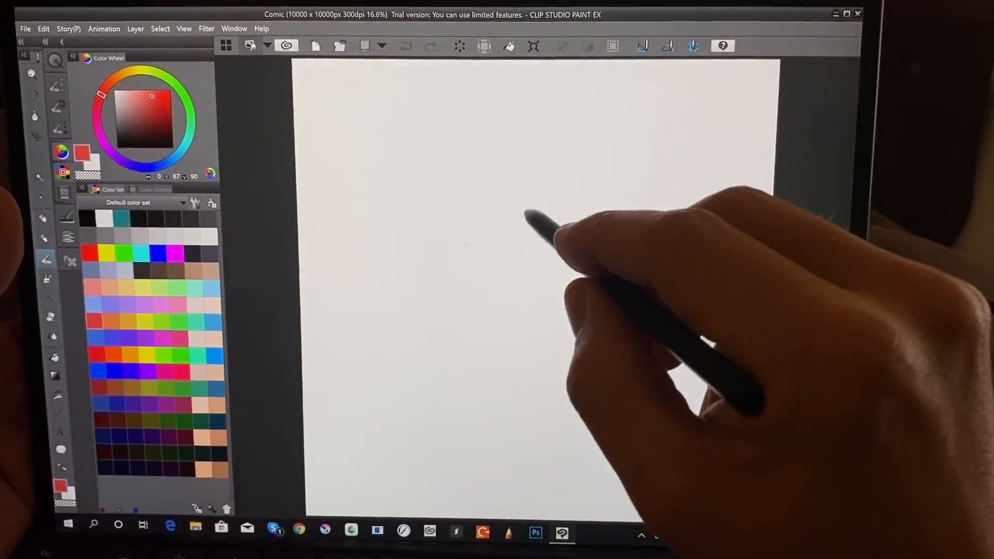
pyautogui.moveTo(520, 203); pyautogui.dragTo(513, 317)
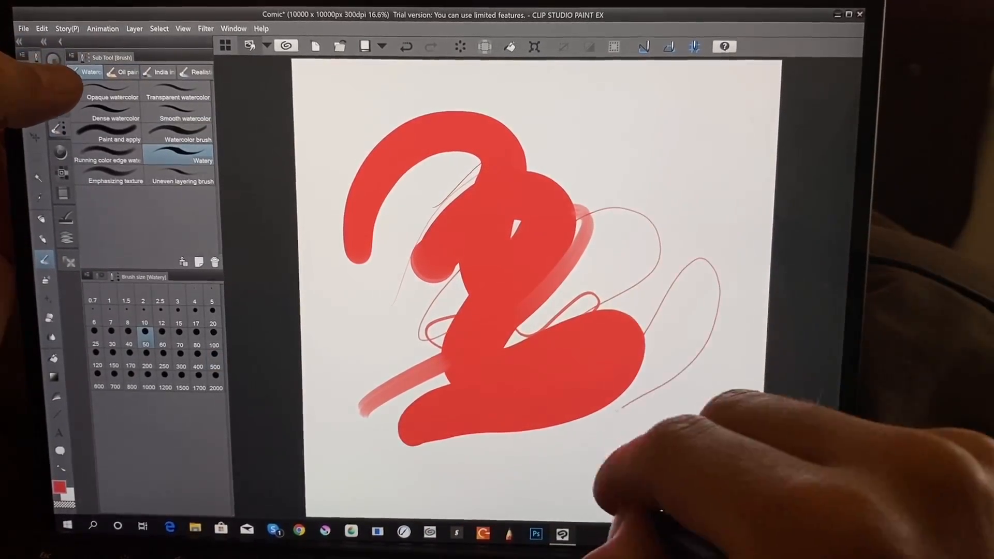
pyautogui.click(186, 119)
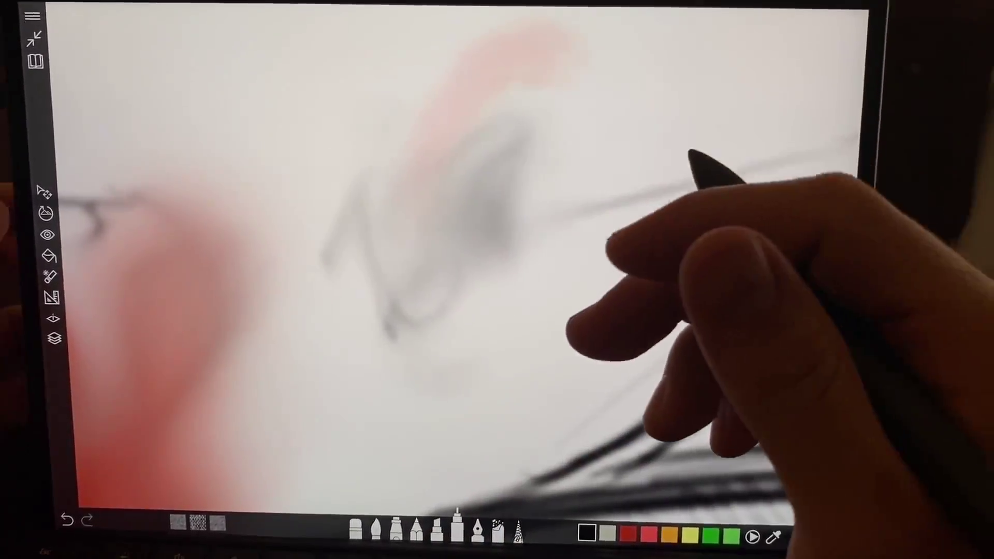
# Choose a drawing tool from Sketchable's bottom toolbar for the test strokes.
pyautogui.click(41, 196)
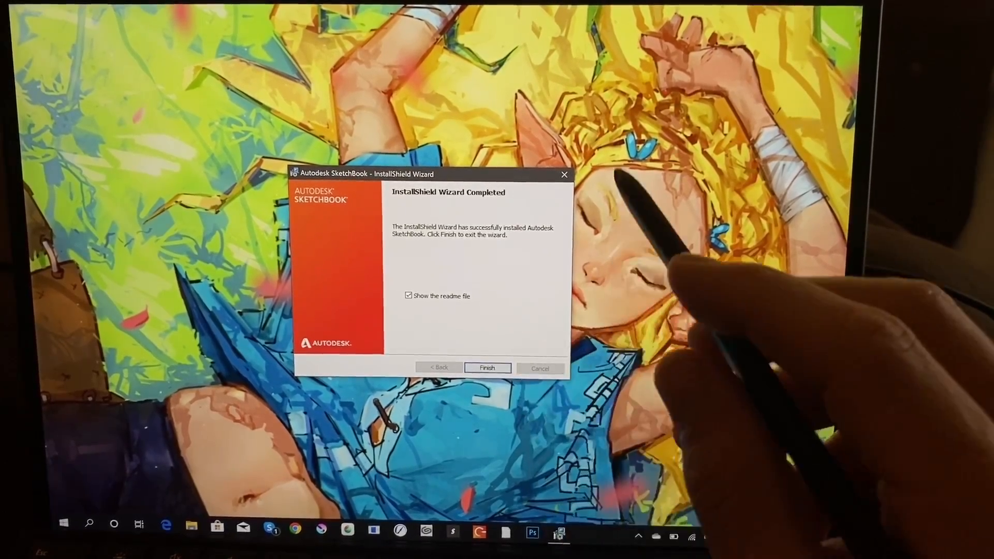
# Close the InstallShield Wizard and the Autodesk Product Configuration window.
pyautogui.click(488, 369)
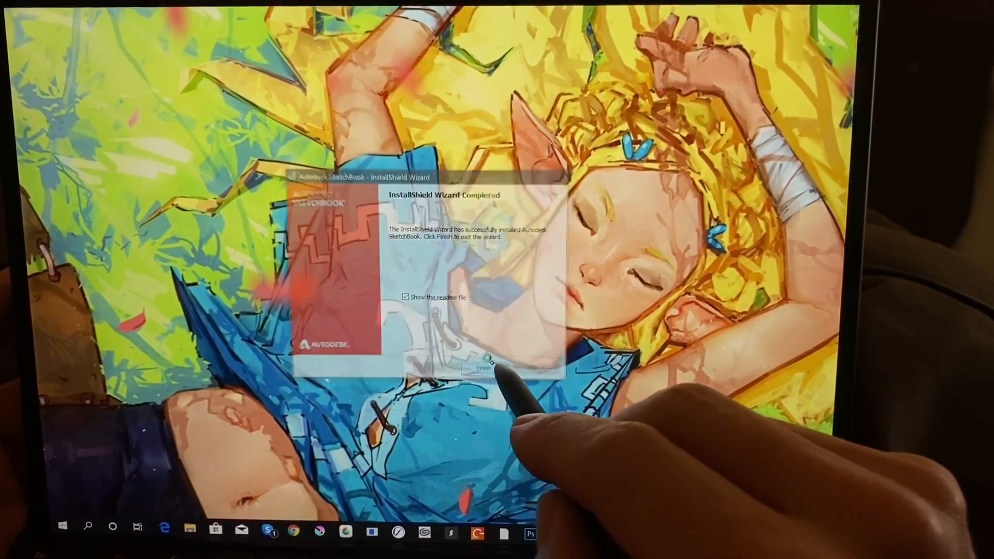
pyautogui.click(485, 368)
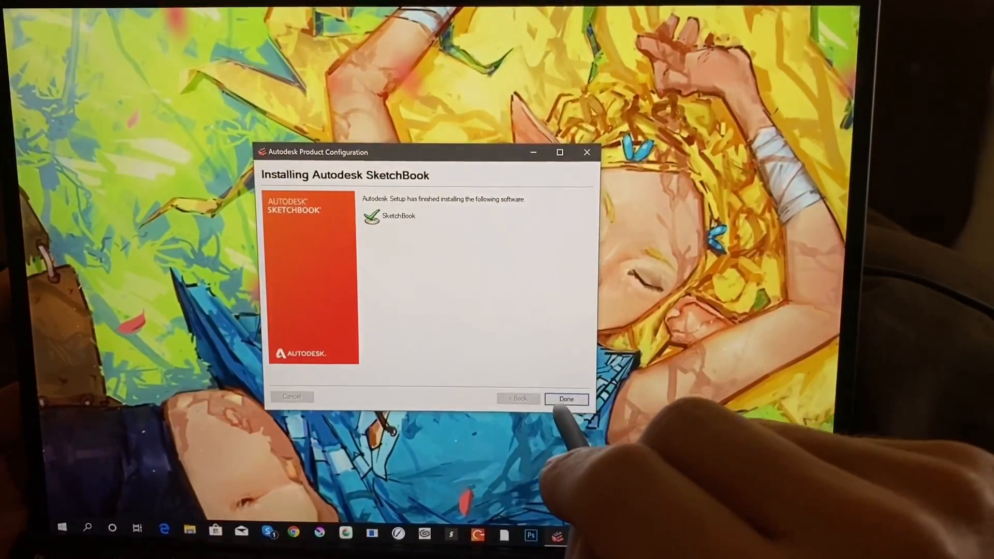
pyautogui.click(567, 399)
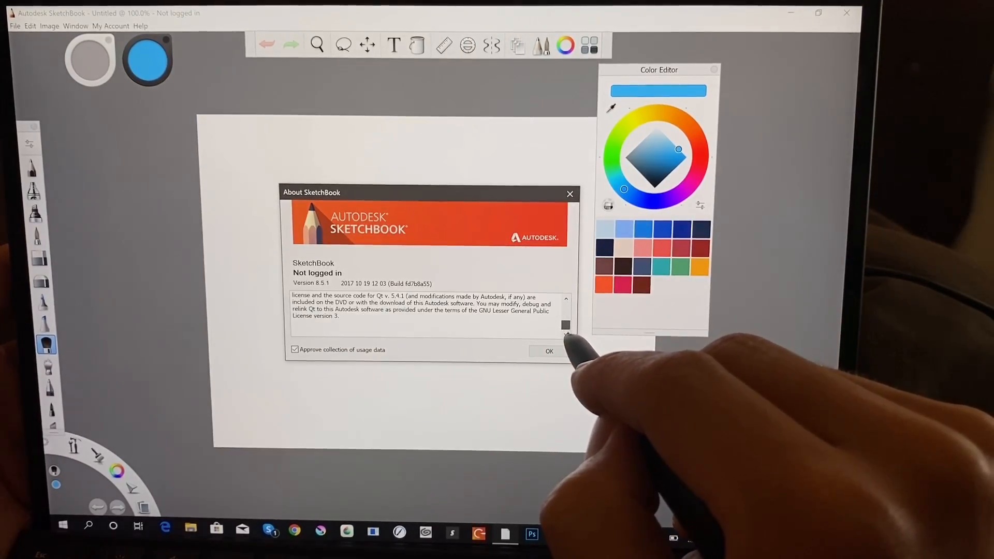
# Close the About SketchBook dialog showing version 8.5.1.
pyautogui.click(549, 351)
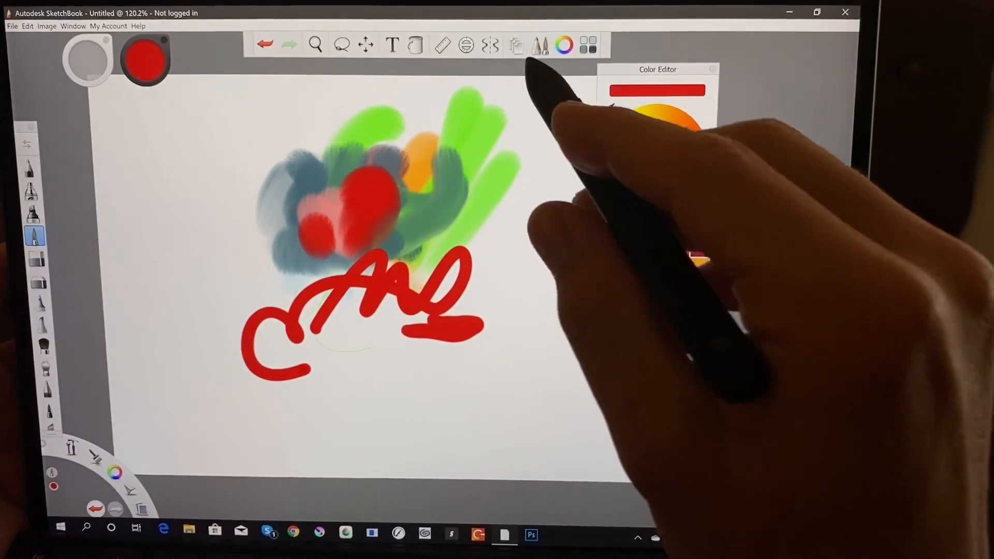
pyautogui.click(467, 43)
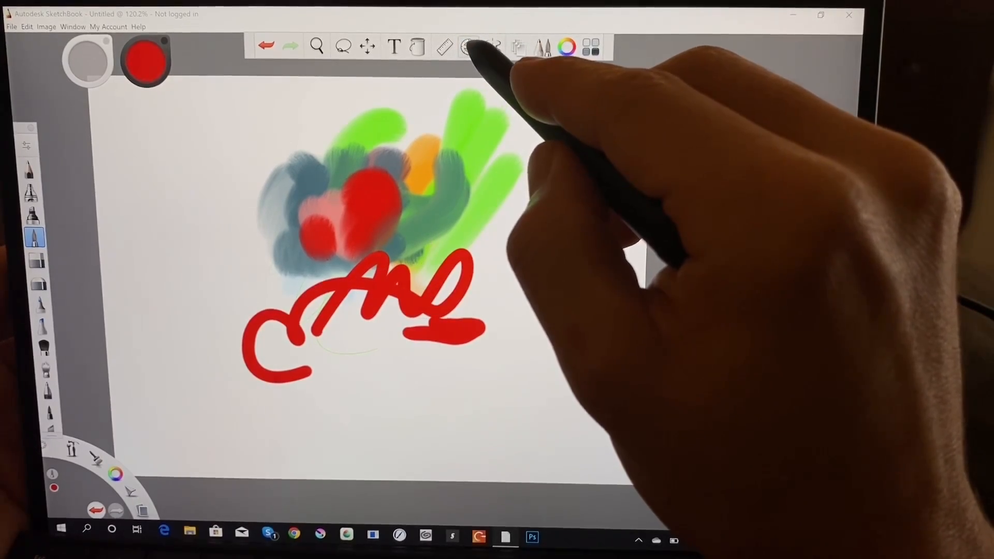
pyautogui.click(365, 46)
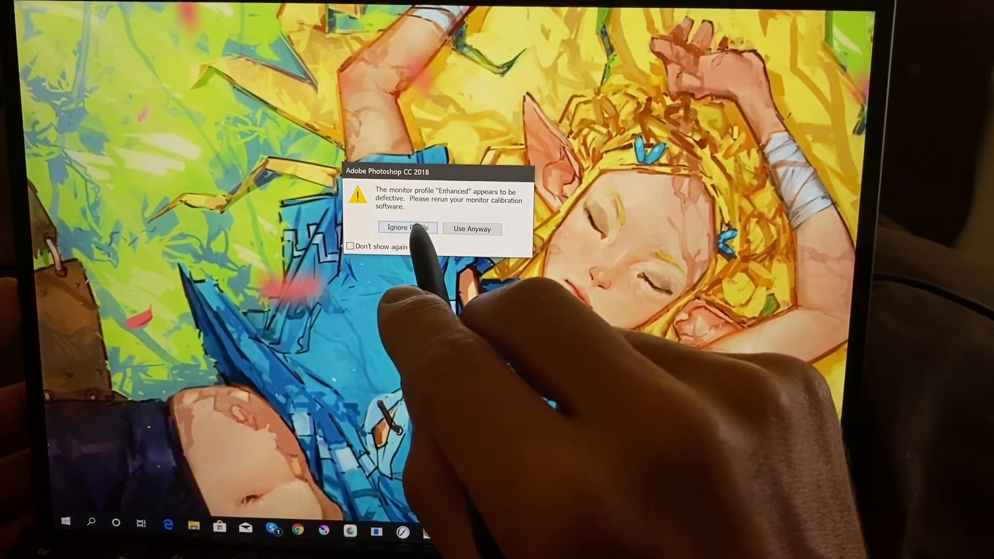
# Bypass the defective monitor profile warning to reach Photoshop's recent-files start screen.
pyautogui.click(408, 228)
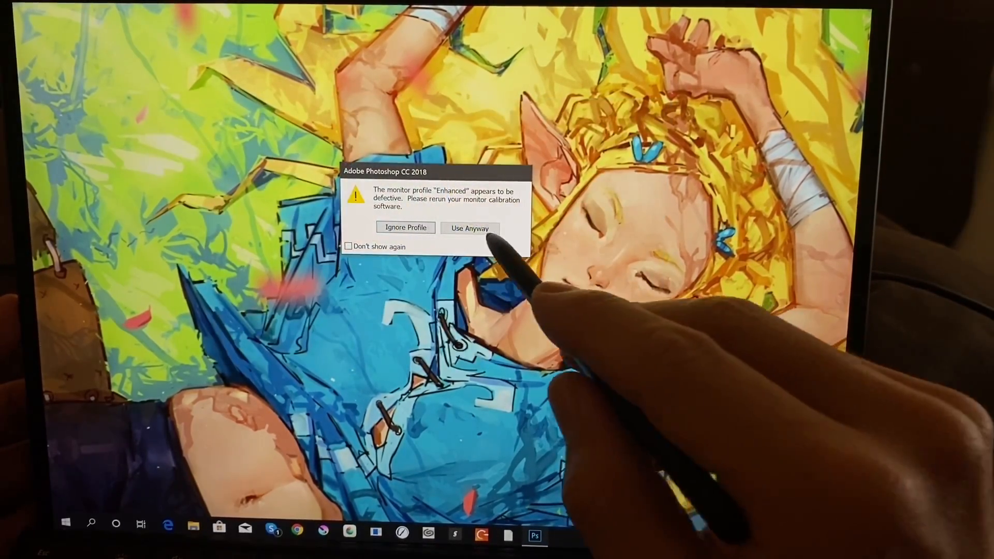
pyautogui.click(471, 228)
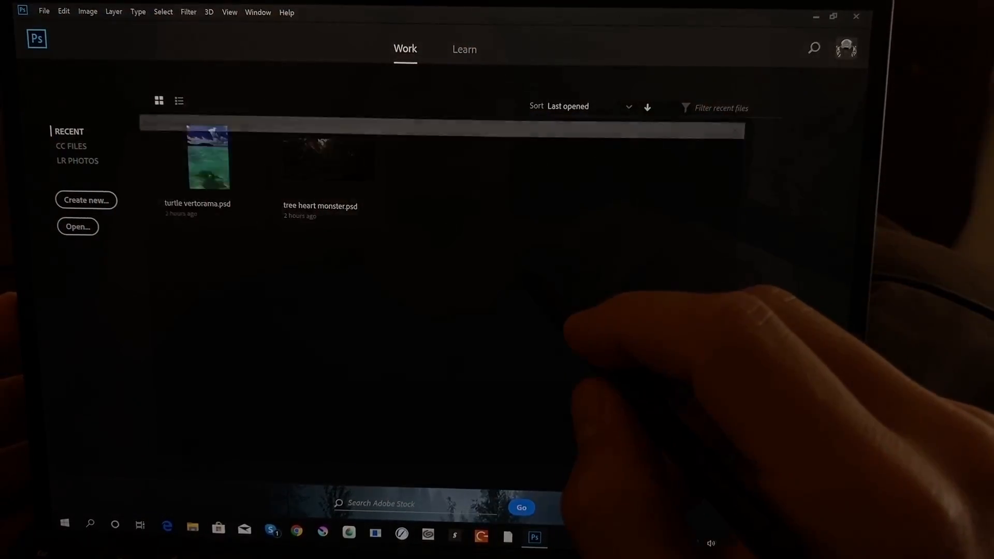
# Create a document from the Custom 10000x10000 px @ 300 ppi preset, dismissing the vRAM notice.
pyautogui.click(86, 200)
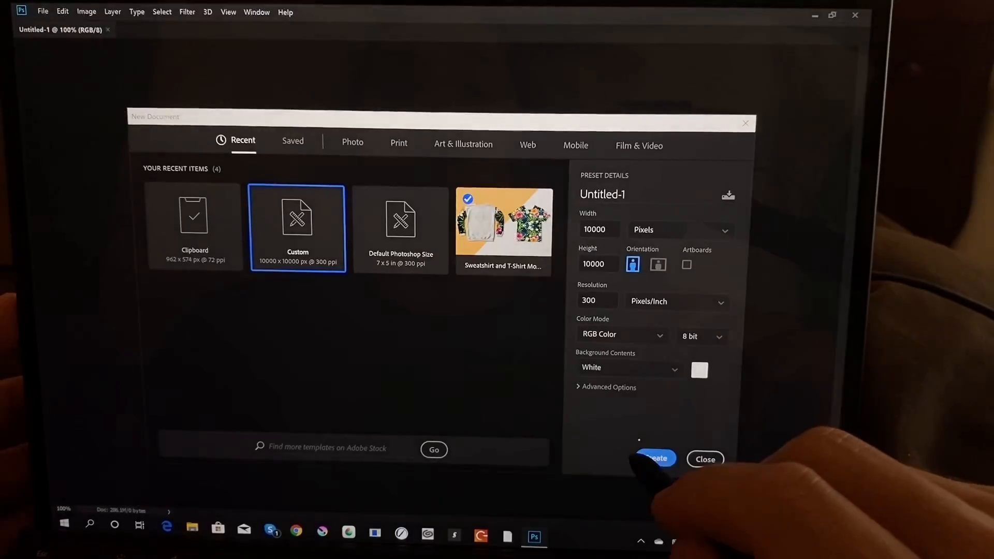
pyautogui.click(656, 459)
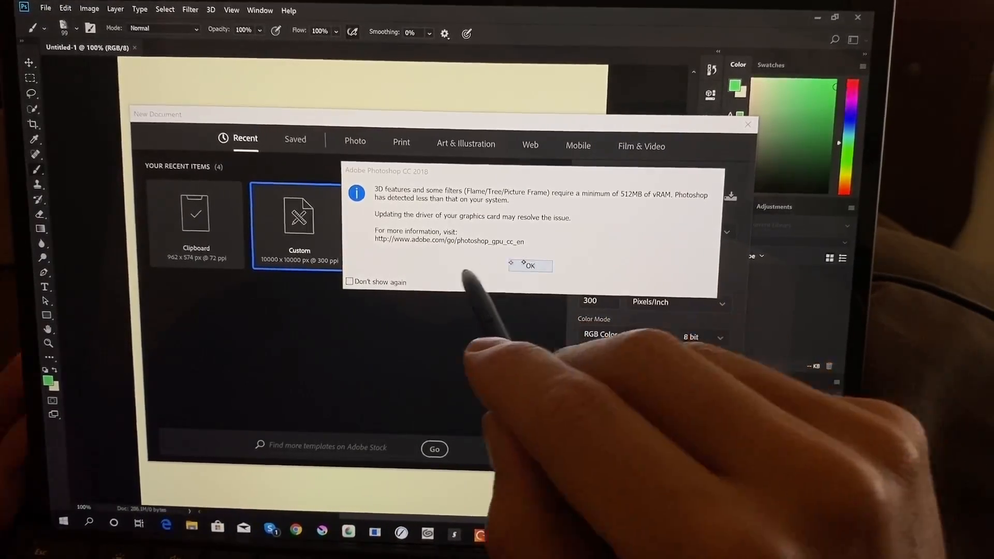
pyautogui.click(530, 267)
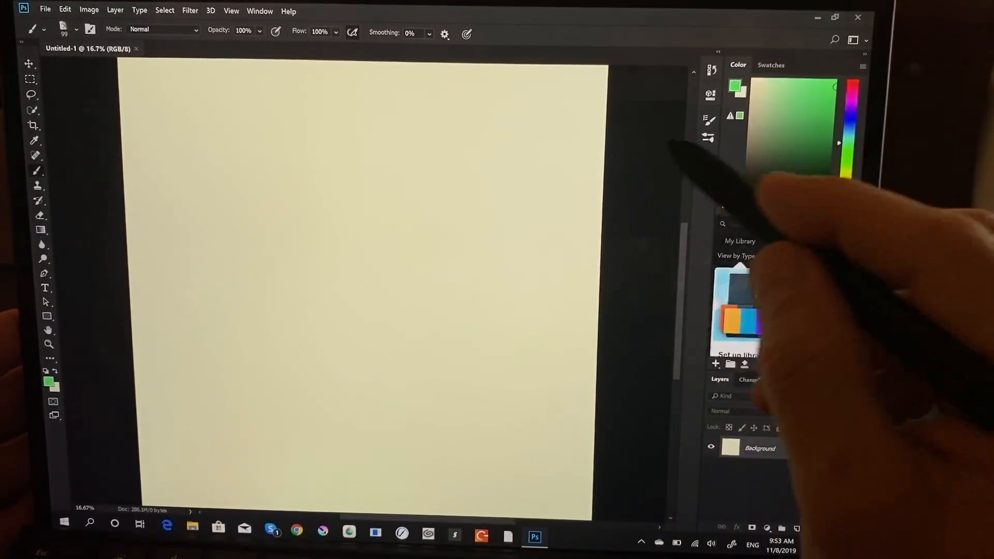
# Draw a green freehand scribble in the middle of the canvas and pick the next color.
pyautogui.moveTo(406, 209); pyautogui.dragTo(457, 330)
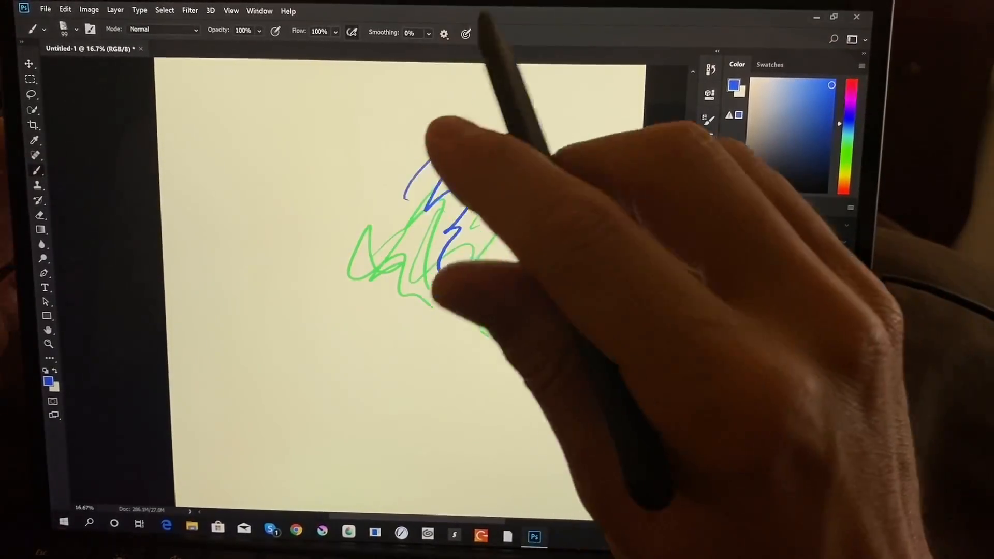
pyautogui.click(46, 344)
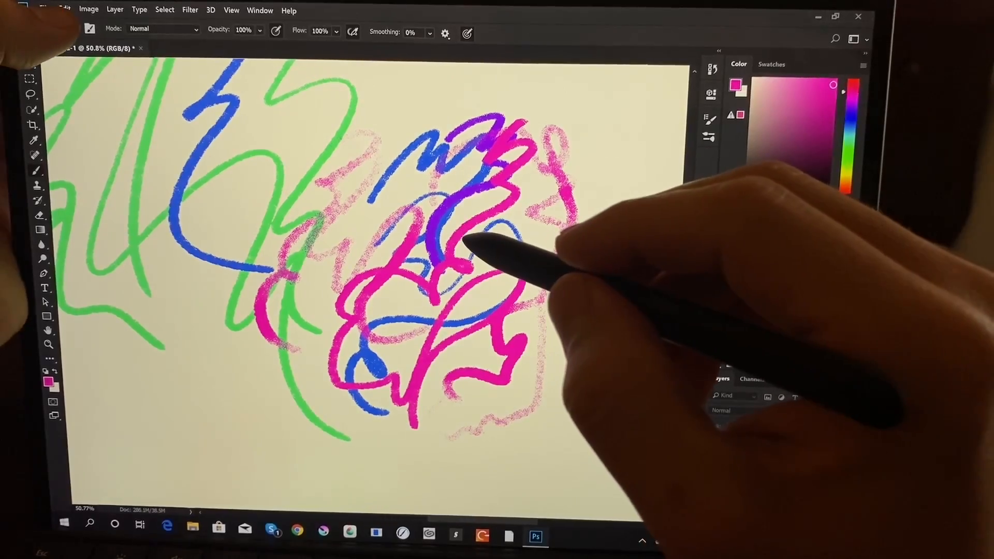
# Switch to the Mixer Brush tool to blend wet pink paint.
pyautogui.click(54, 29)
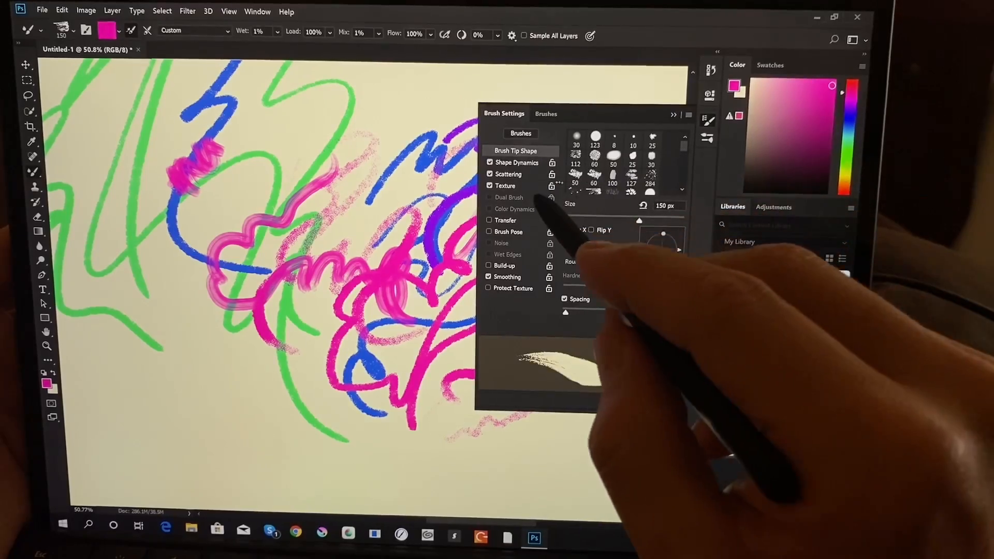
# Pick the 10 px brush tip and expand the General Brushes preset folder.
pyautogui.click(595, 178)
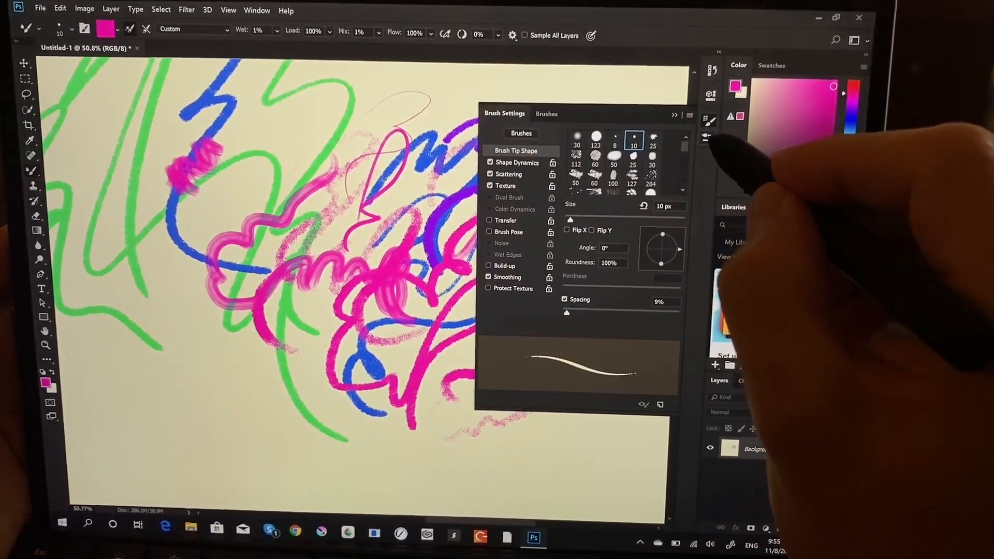
pyautogui.click(546, 114)
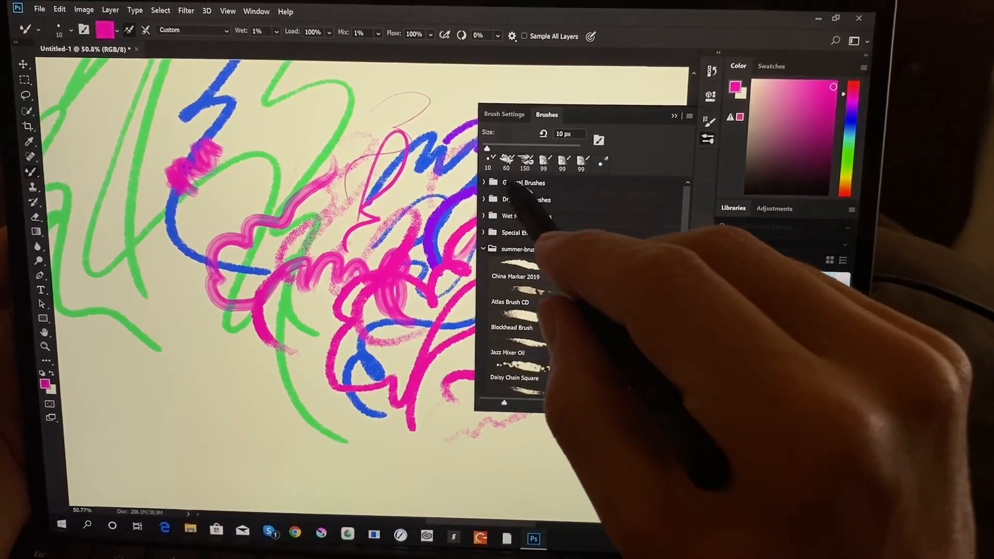
pyautogui.click(483, 182)
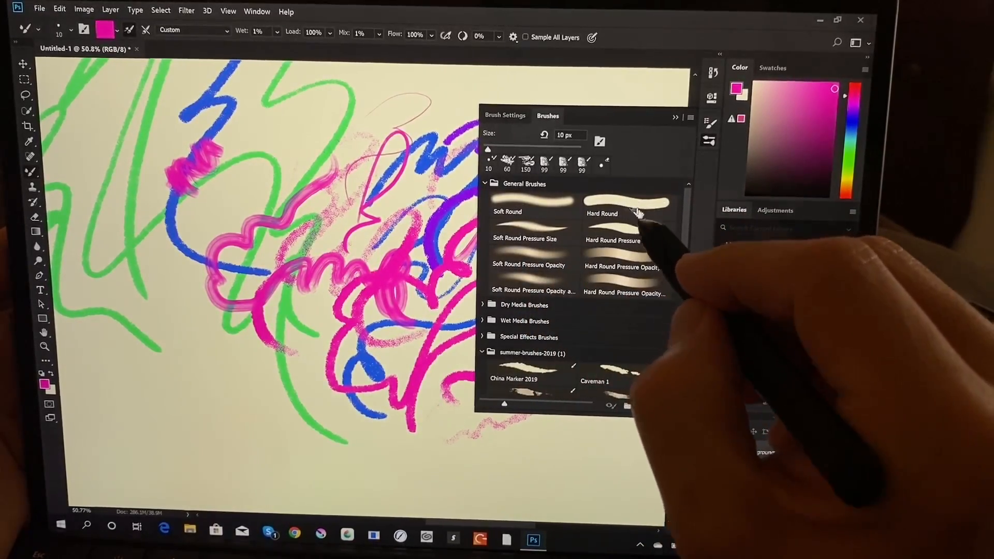